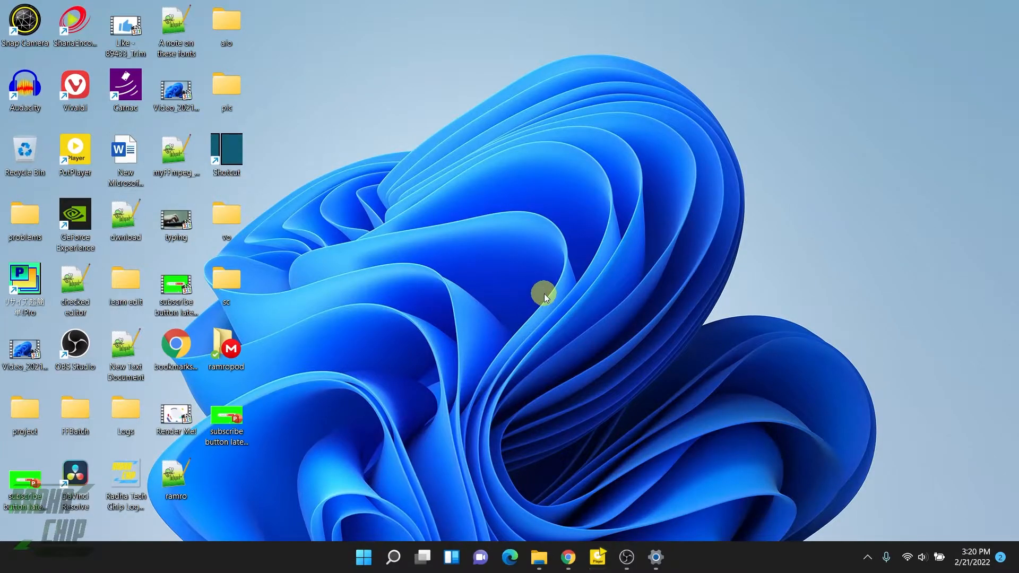
{"action": "mouse_move", "coordinate": [542, 252]}
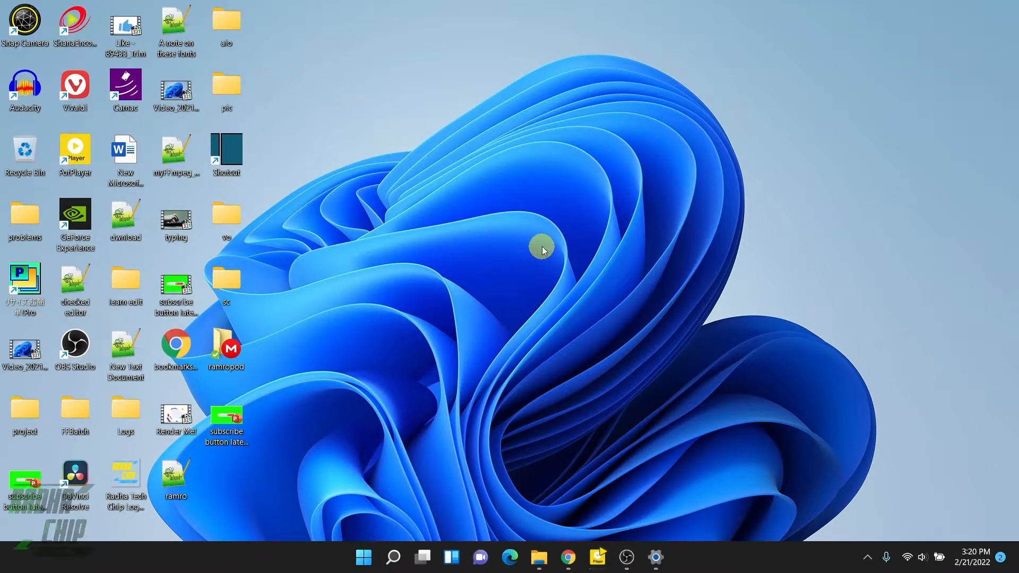
{"action": "mouse_move", "coordinate": [547, 218]}
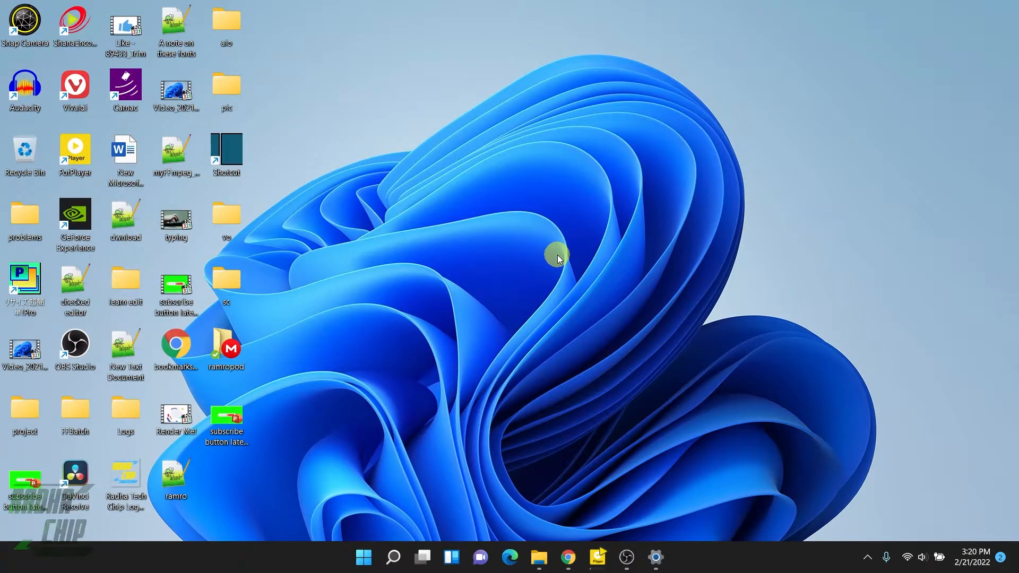
{"action": "mouse_move", "coordinate": [557, 235]}
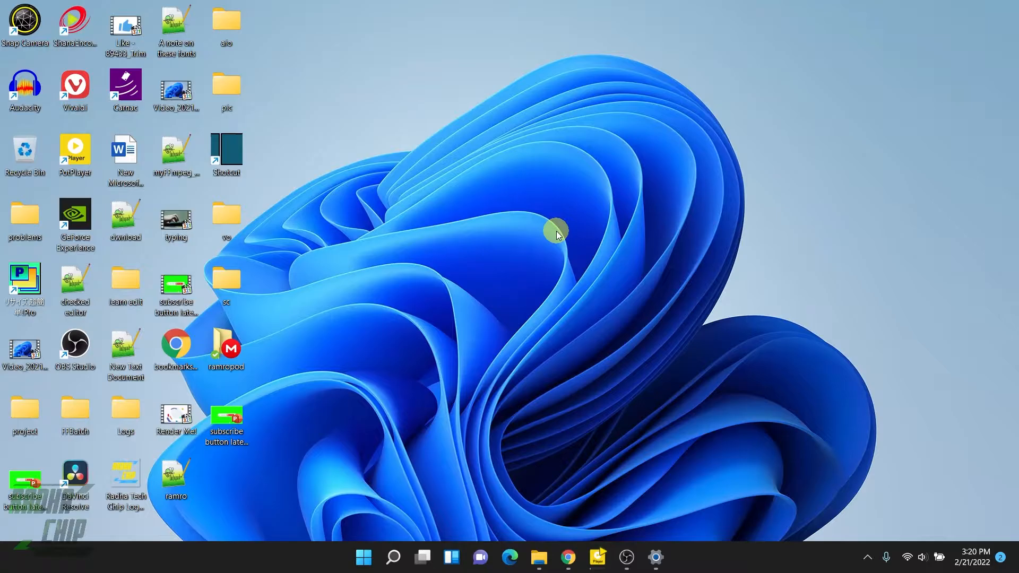
{"action": "mouse_move", "coordinate": [557, 245]}
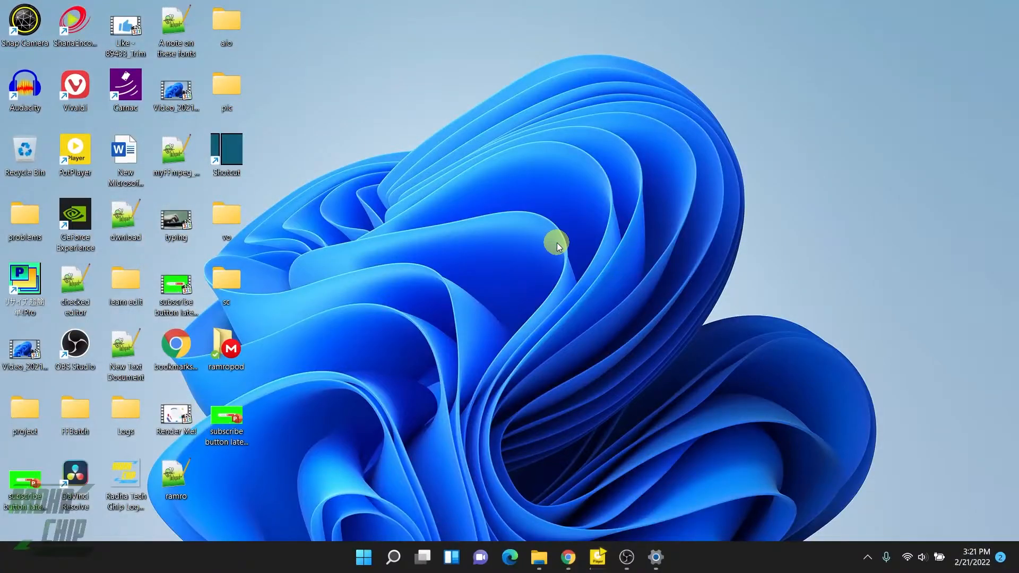
{"action": "mouse_move", "coordinate": [549, 278]}
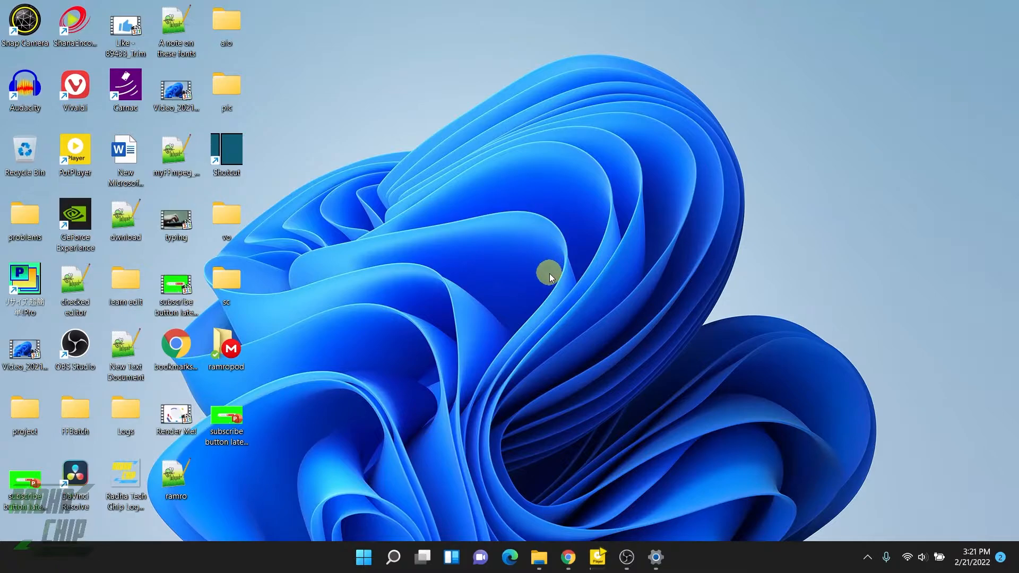
{"action": "mouse_move", "coordinate": [524, 307]}
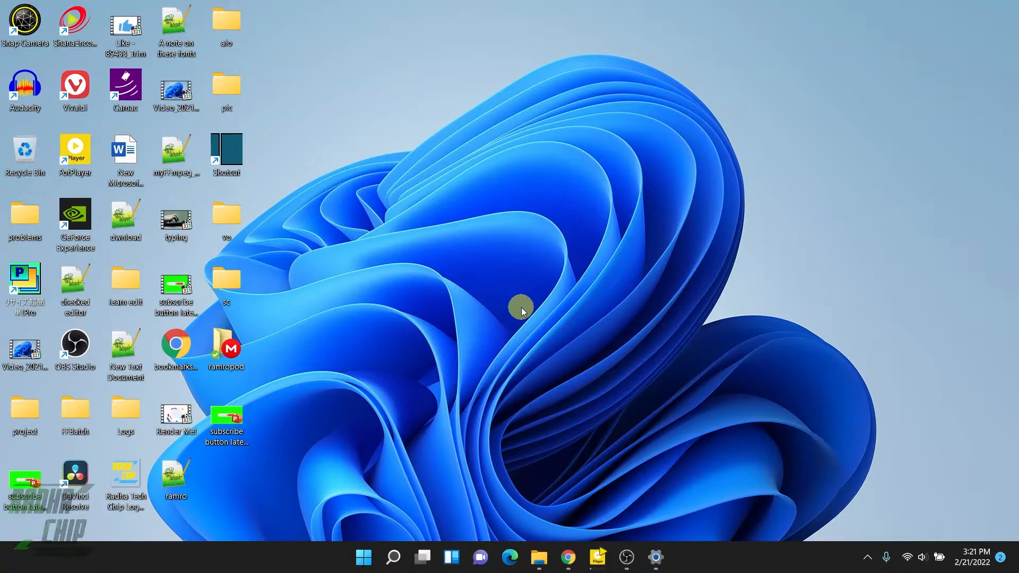
Open Settings from the Start menu and scroll System › Display › Graphics to the app list
{"action": "right_click", "coordinate": [363, 557]}
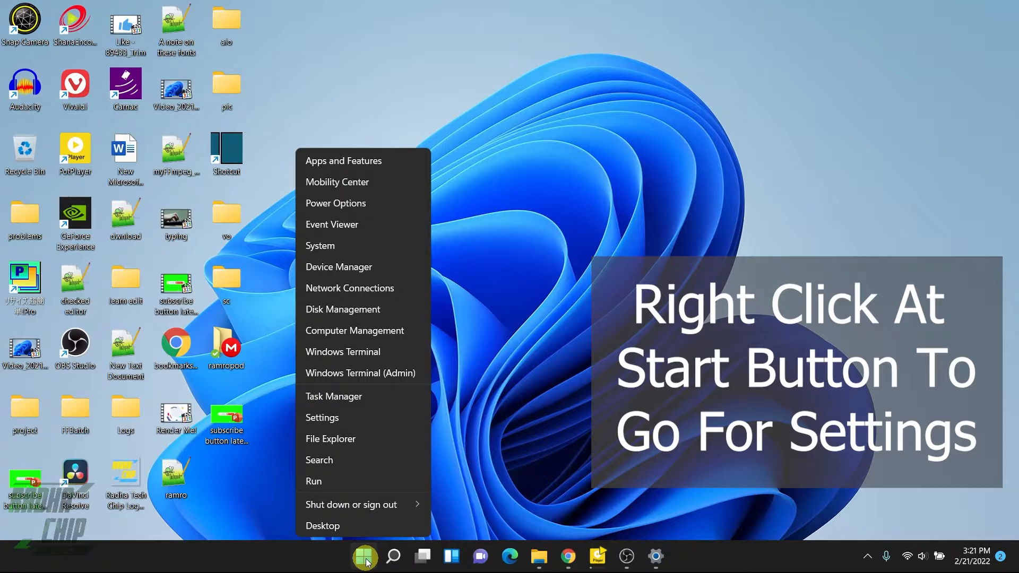
{"action": "left_click", "coordinate": [322, 417]}
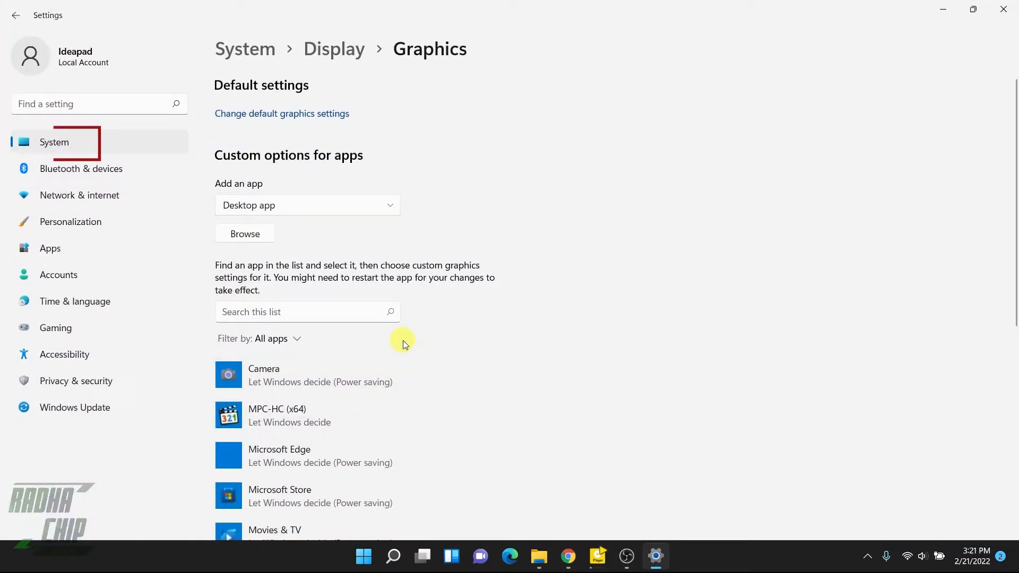
{"action": "mouse_move", "coordinate": [83, 141]}
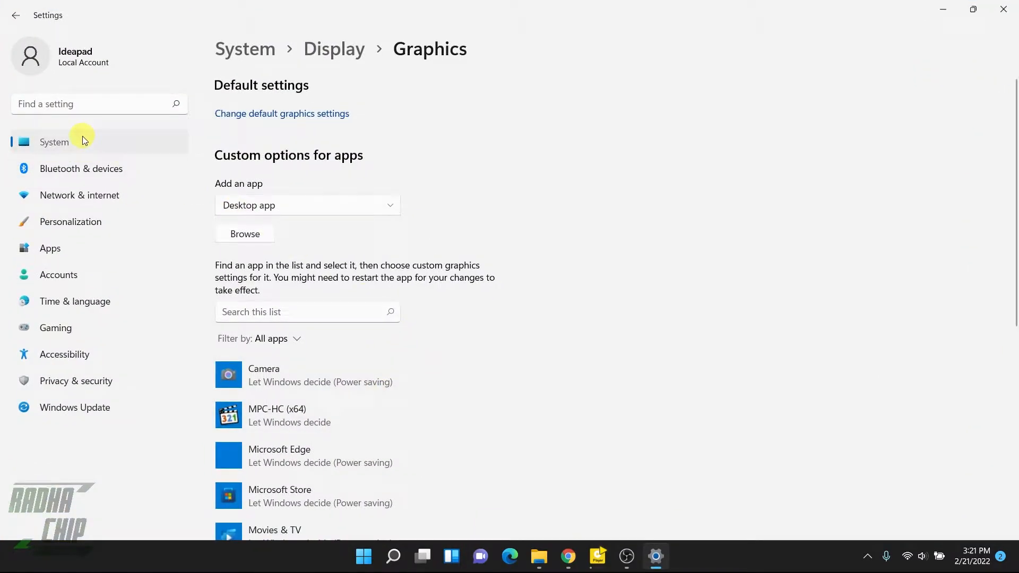
{"action": "left_click", "coordinate": [54, 143]}
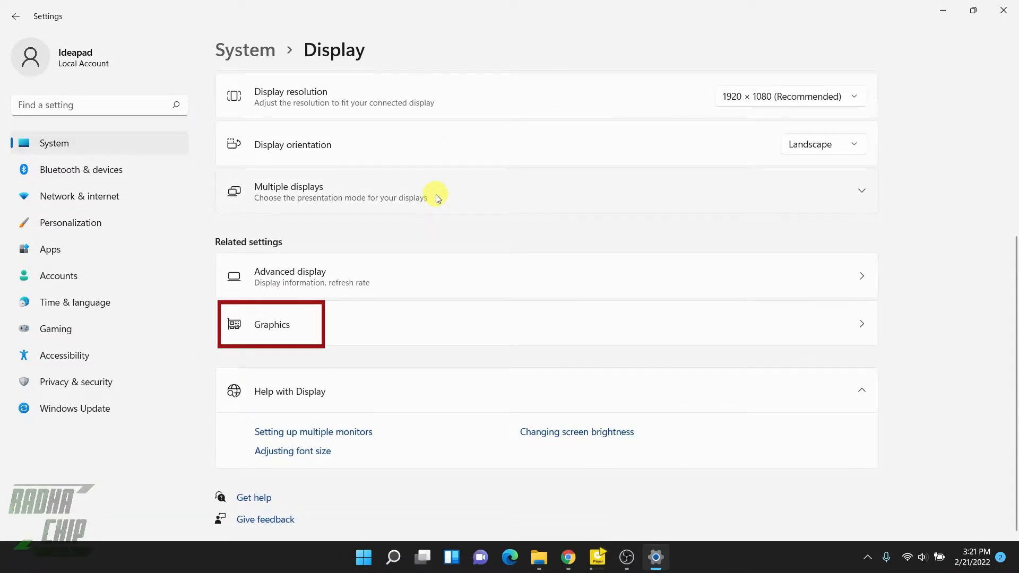
{"action": "left_click", "coordinate": [272, 324]}
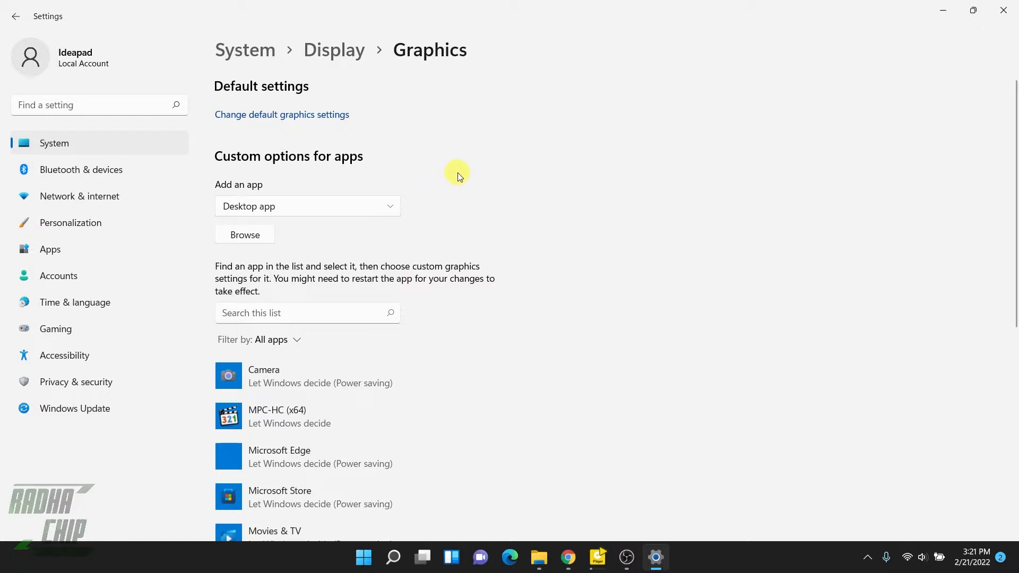
{"action": "scroll", "scroll_direction": "down", "scroll_amount": 3}
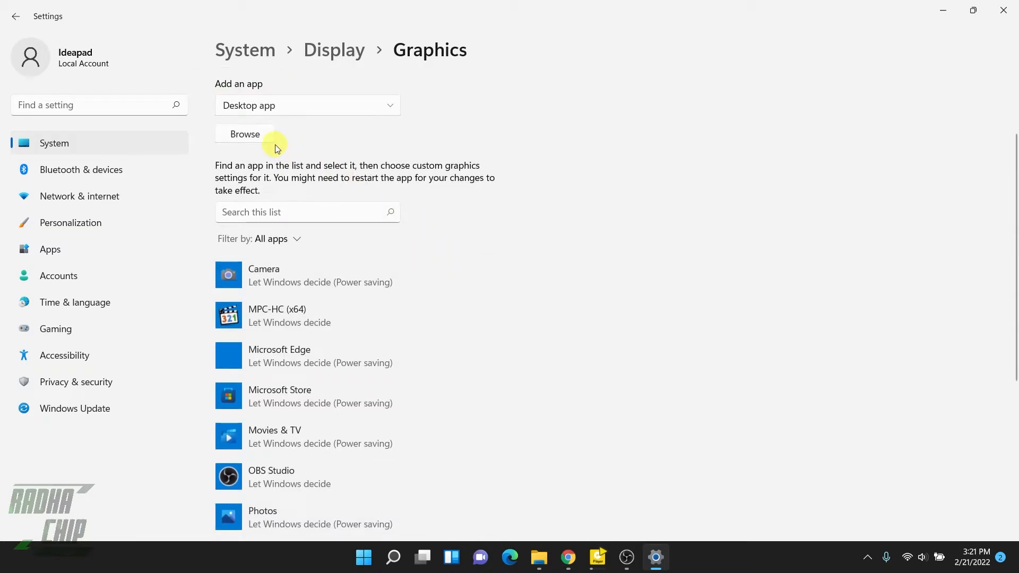
{"action": "mouse_move", "coordinate": [319, 122]}
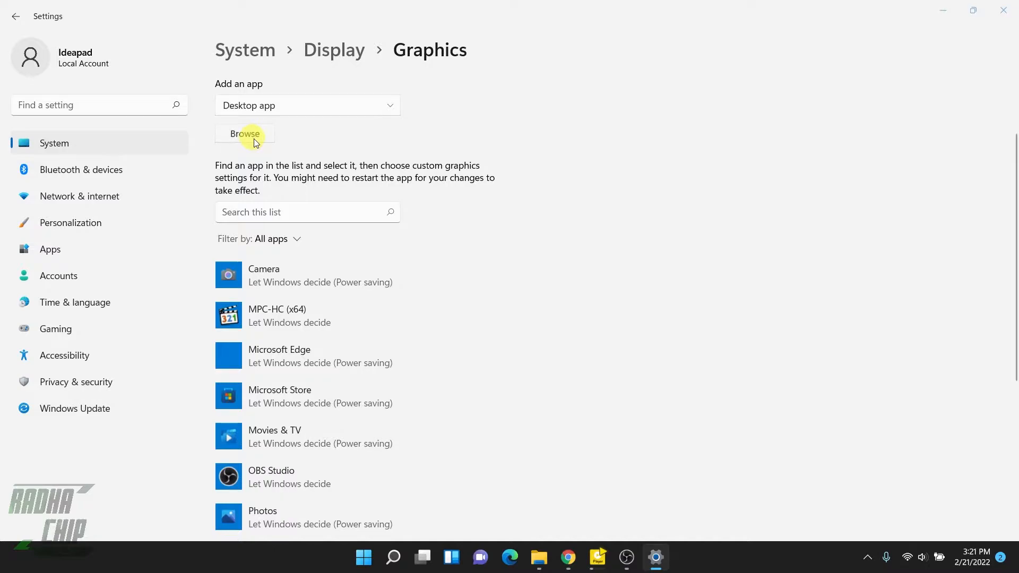
Add the DaVinci Resolve desktop shortcut to the custom graphics app list
{"action": "left_click", "coordinate": [246, 134]}
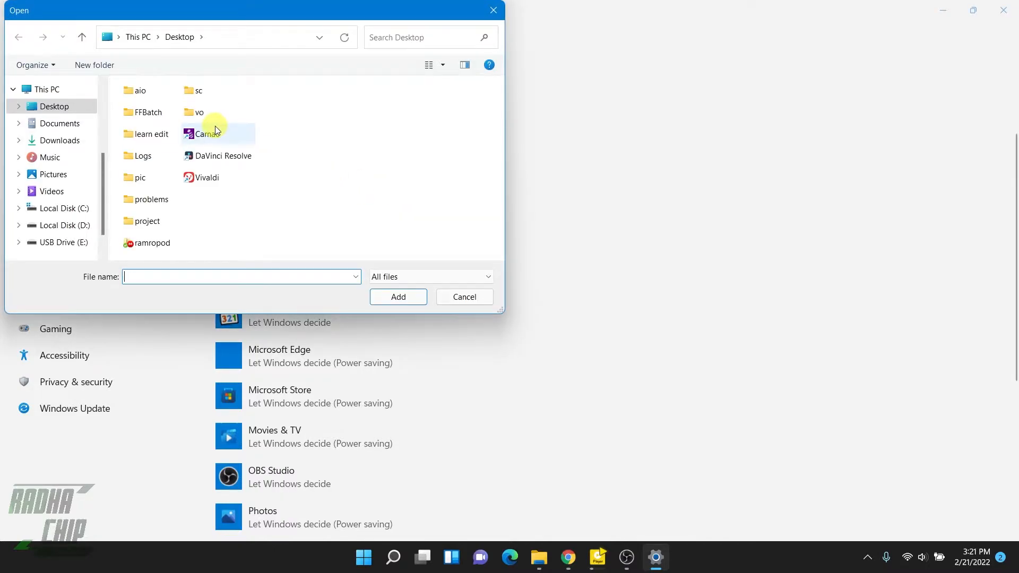
{"action": "left_click", "coordinate": [223, 155]}
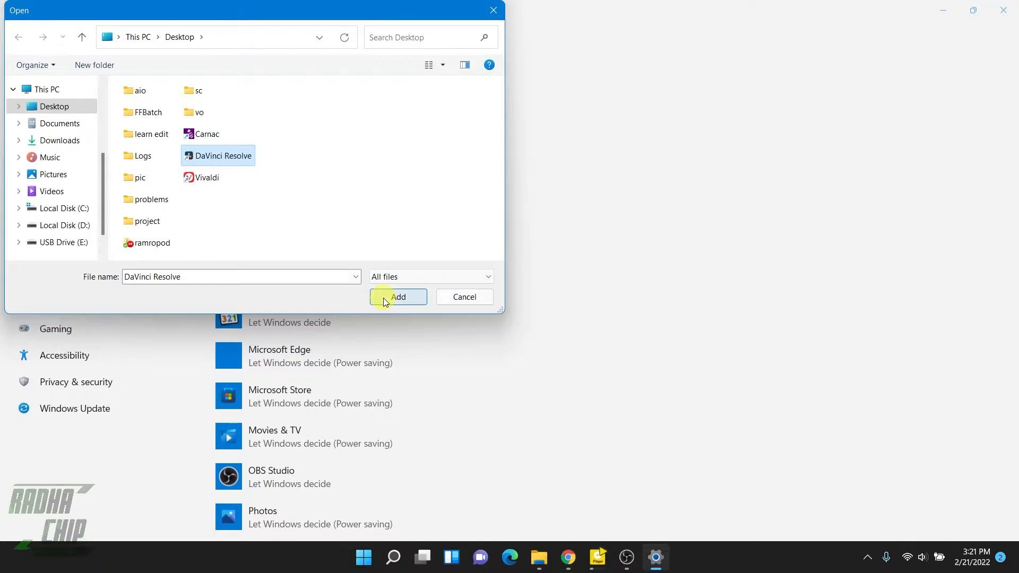
{"action": "left_click", "coordinate": [398, 297]}
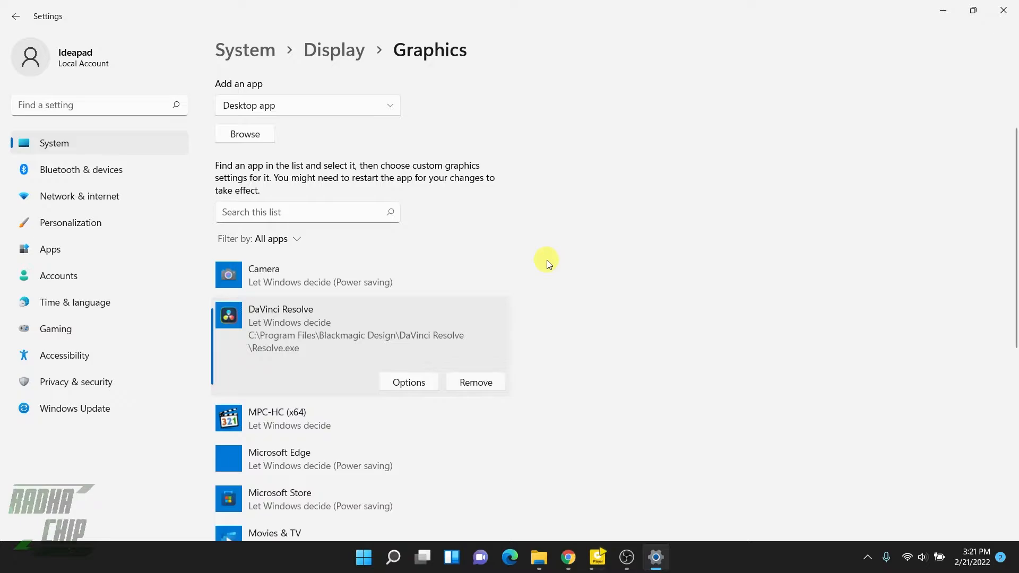
Add Resolve from C:\Program Files\Blackmagic Design\DaVinci Resolve to the graphics app list
{"action": "left_click", "coordinate": [244, 134]}
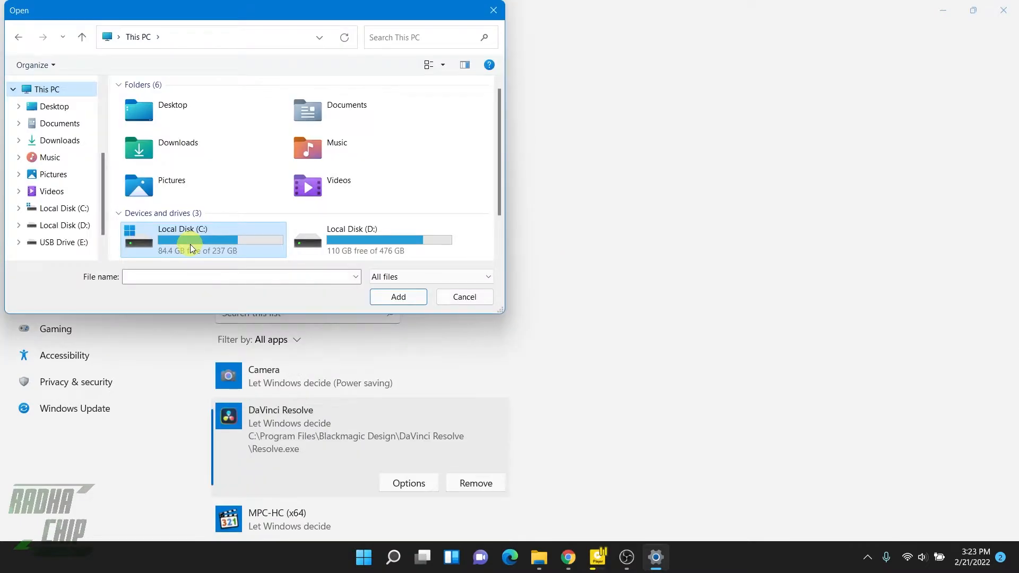
{"action": "double_click", "coordinate": [182, 240]}
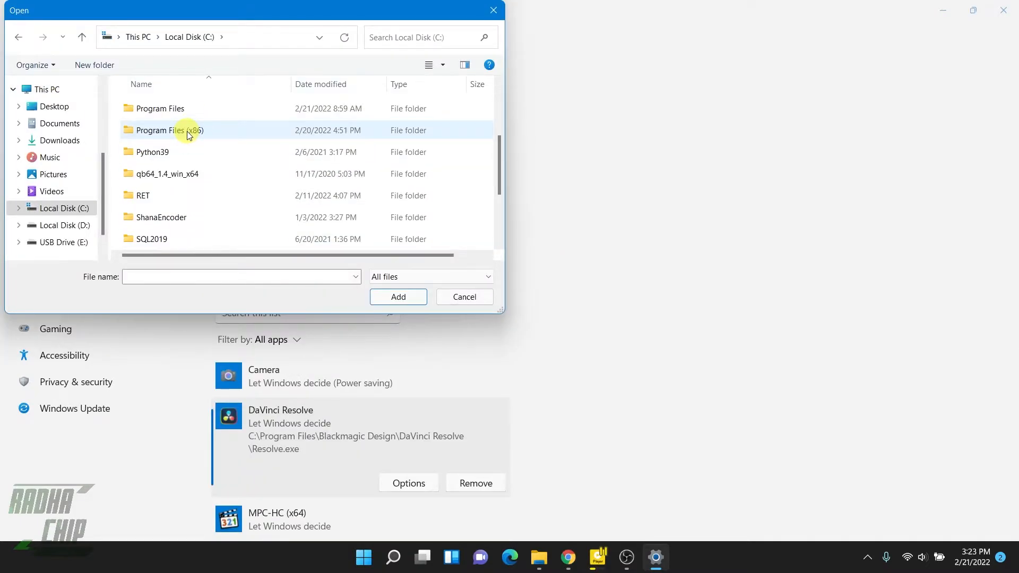
{"action": "double_click", "coordinate": [160, 107]}
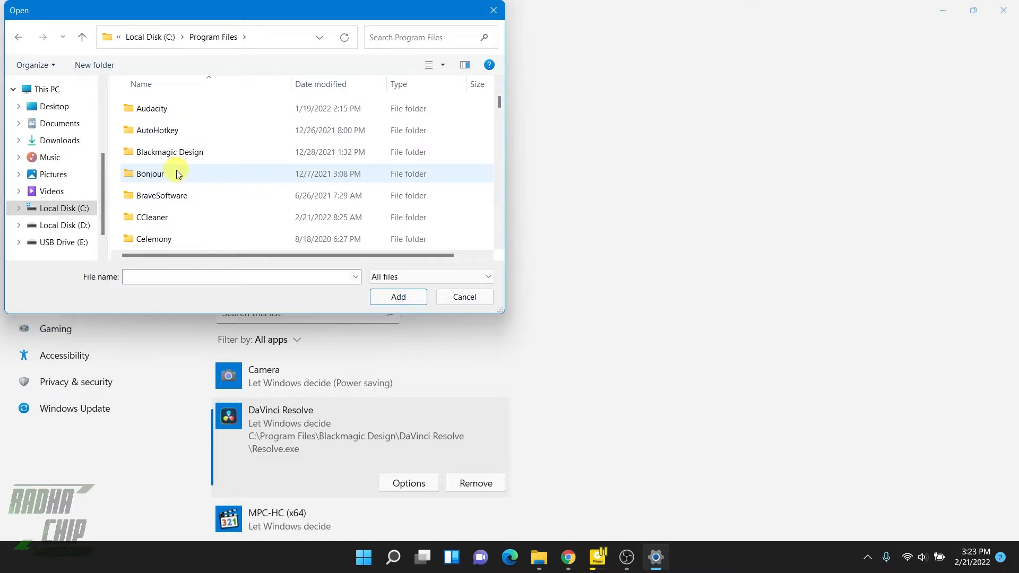
{"action": "double_click", "coordinate": [170, 151]}
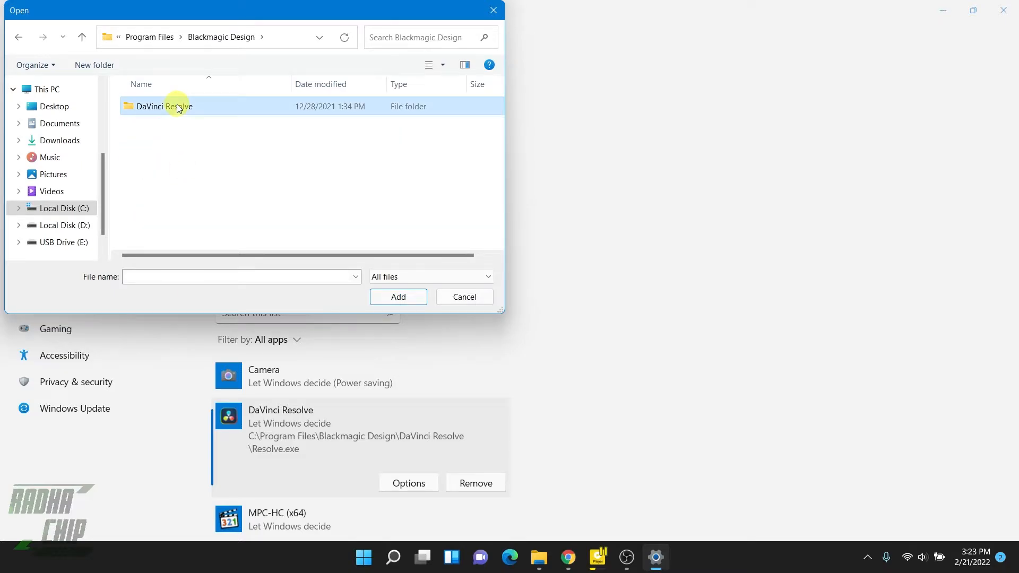
{"action": "double_click", "coordinate": [165, 106]}
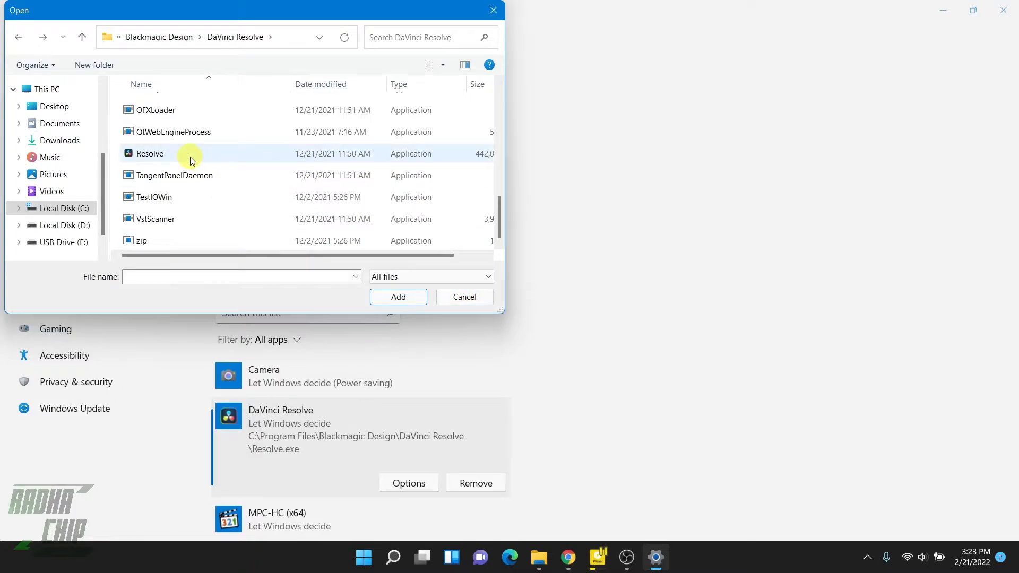
{"action": "left_click", "coordinate": [150, 154]}
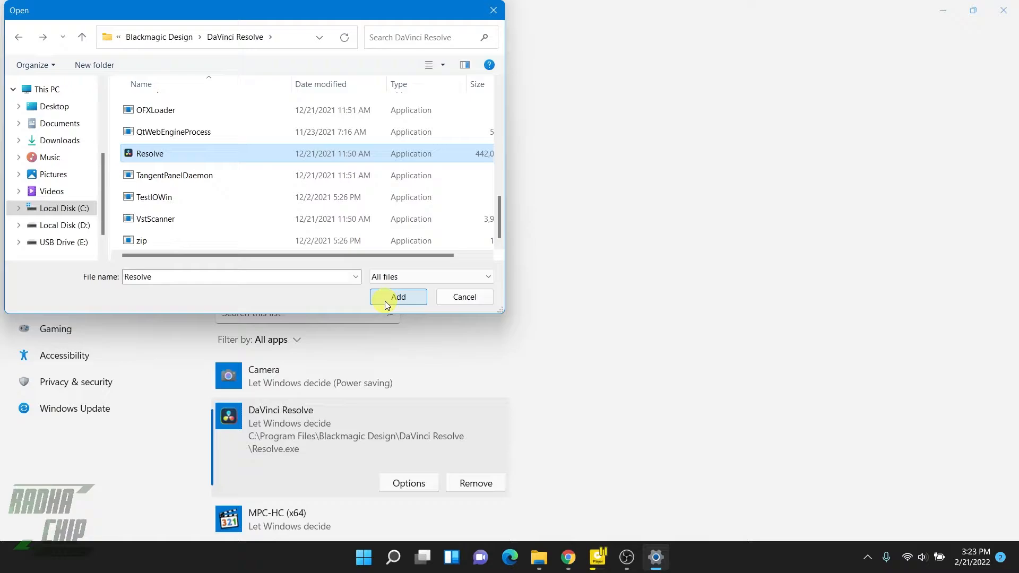
{"action": "left_click", "coordinate": [397, 298]}
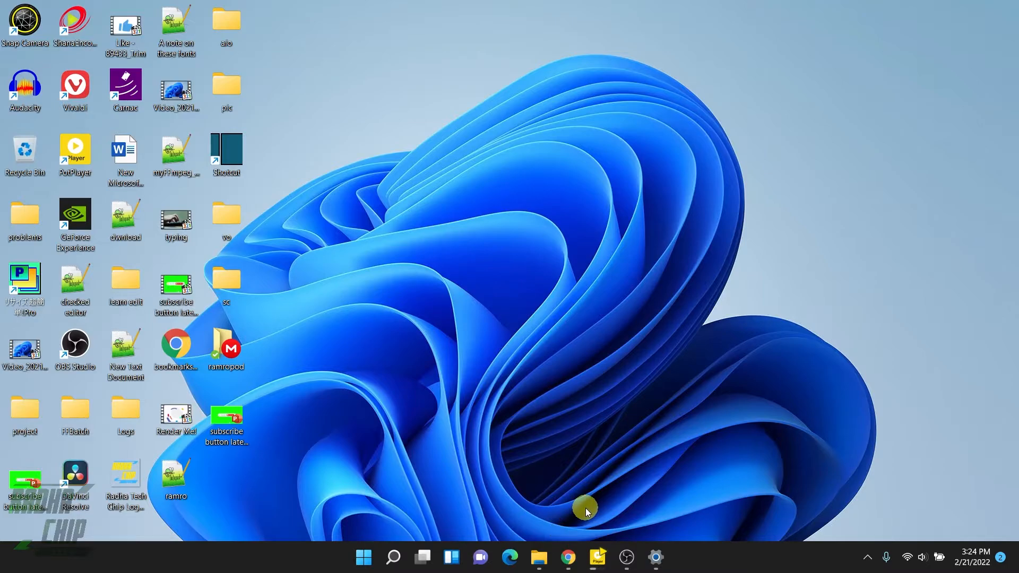
{"action": "mouse_move", "coordinate": [598, 499]}
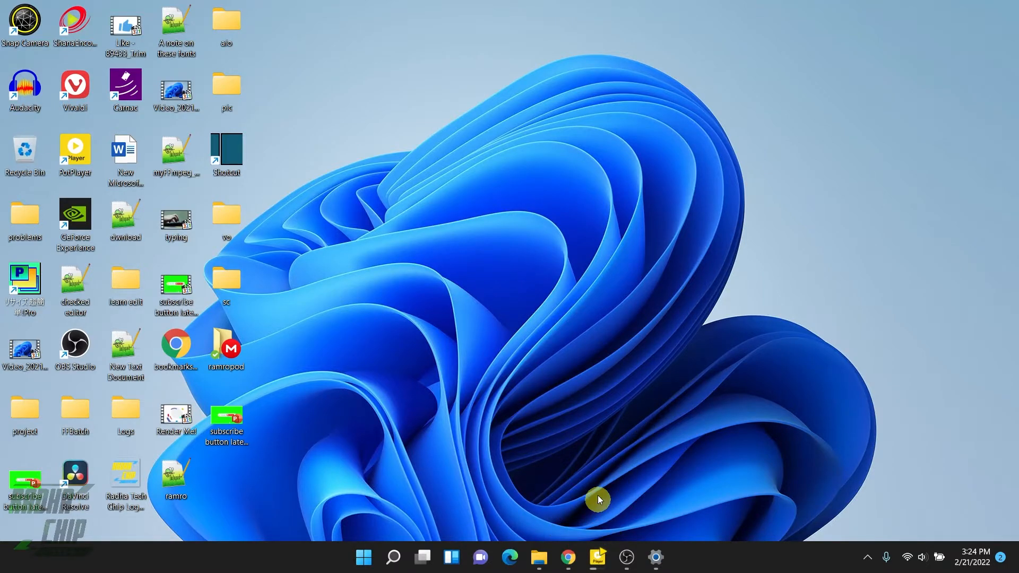
{"action": "mouse_move", "coordinate": [584, 460]}
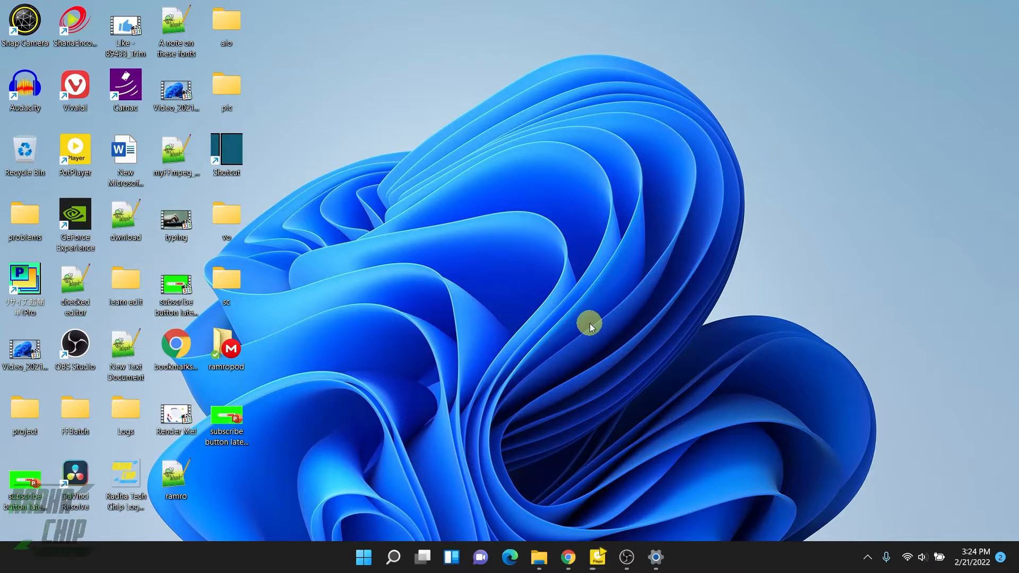
{"action": "mouse_move", "coordinate": [574, 475]}
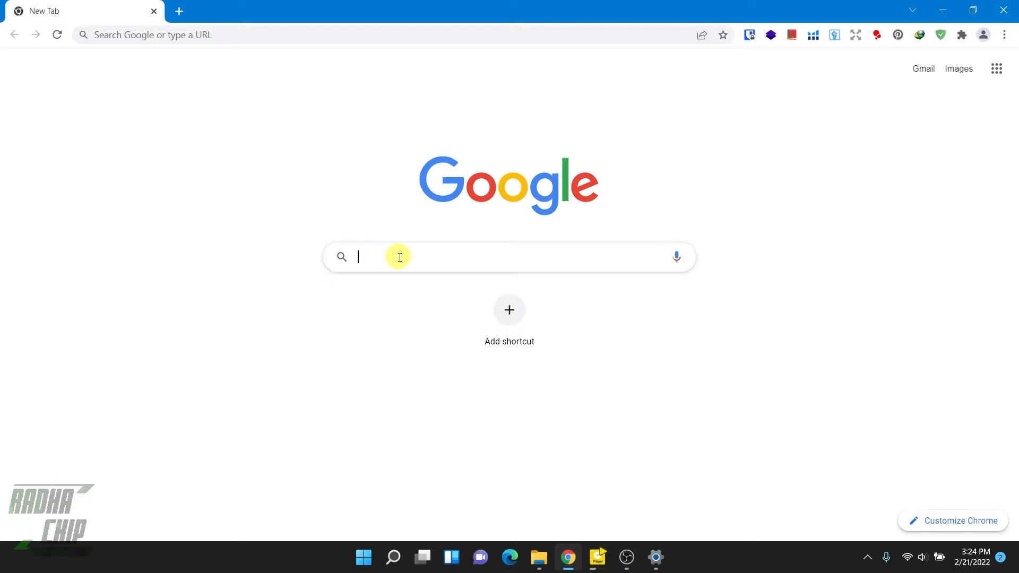
Download the Intel Driver & Support Assistant installer from Intel's support page
{"action": "type", "text": "intel.com/content/www/us/en/support/detect.html"}
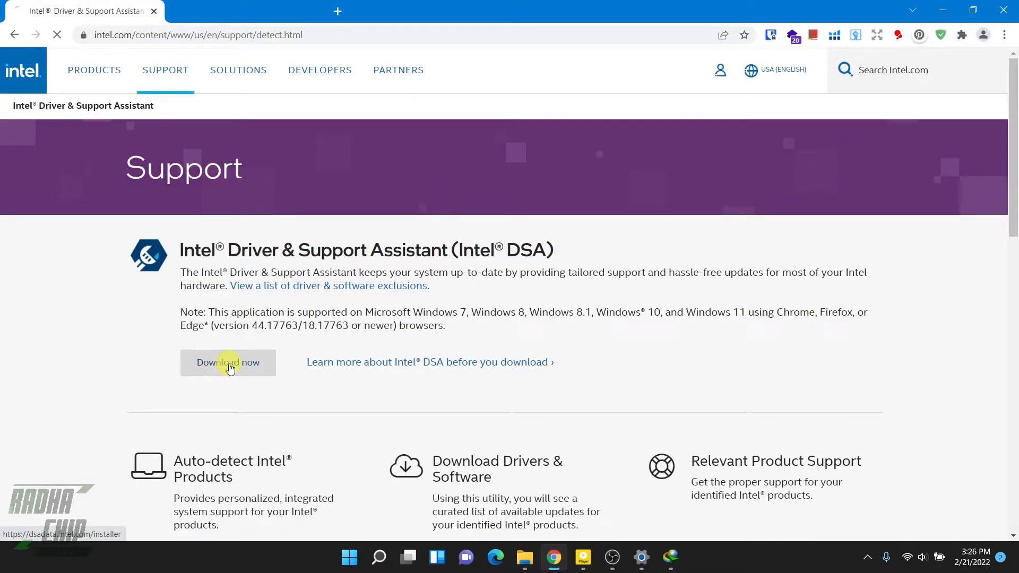
{"action": "left_click", "coordinate": [228, 363]}
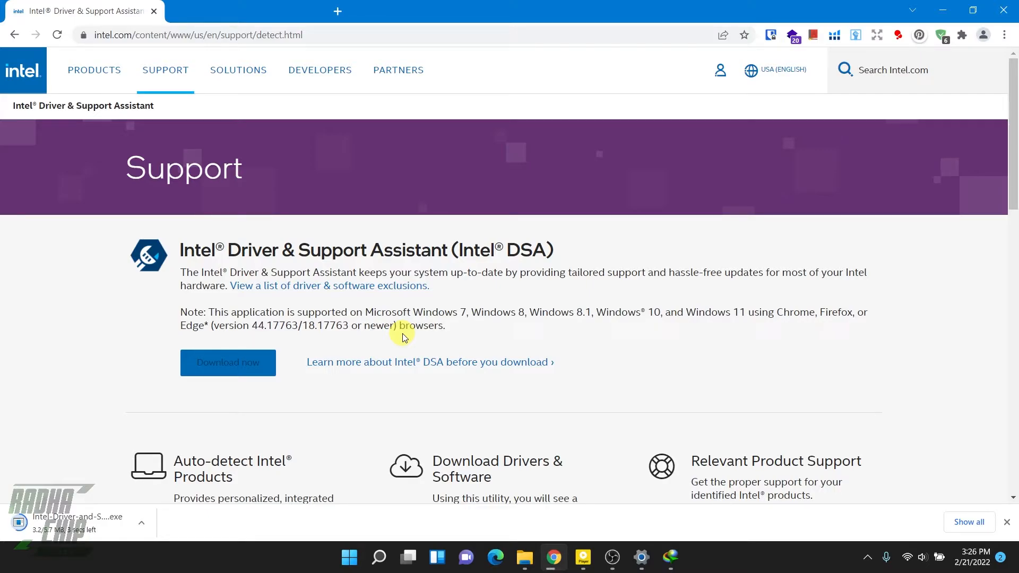
{"action": "mouse_move", "coordinate": [587, 509]}
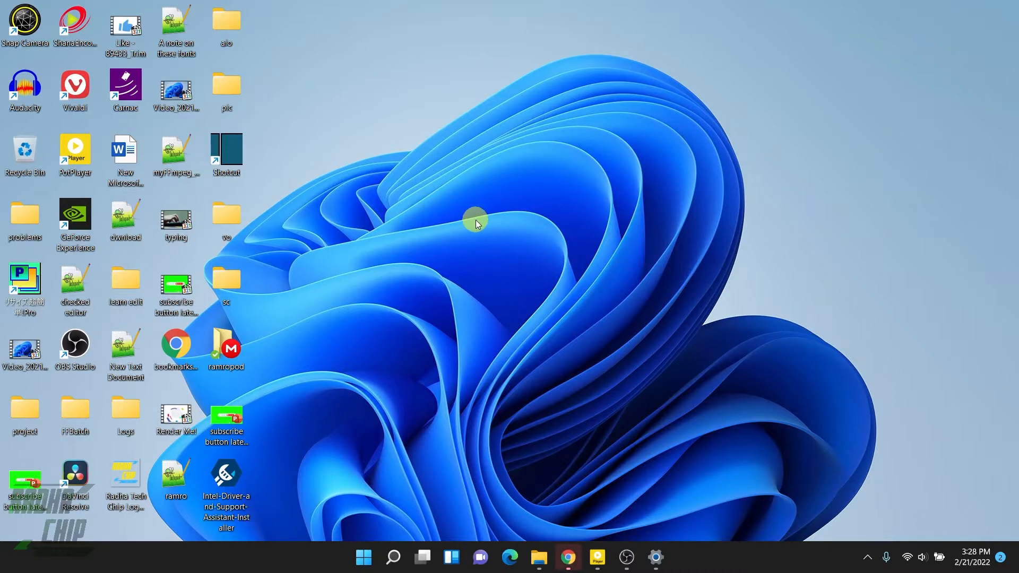
{"action": "right_click", "coordinate": [476, 223]}
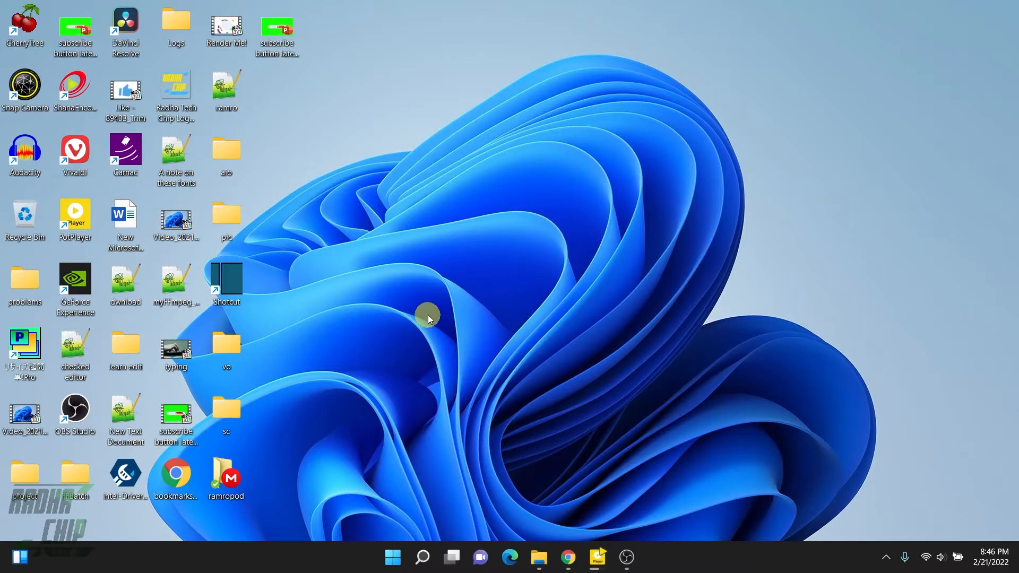
{"action": "mouse_move", "coordinate": [428, 309]}
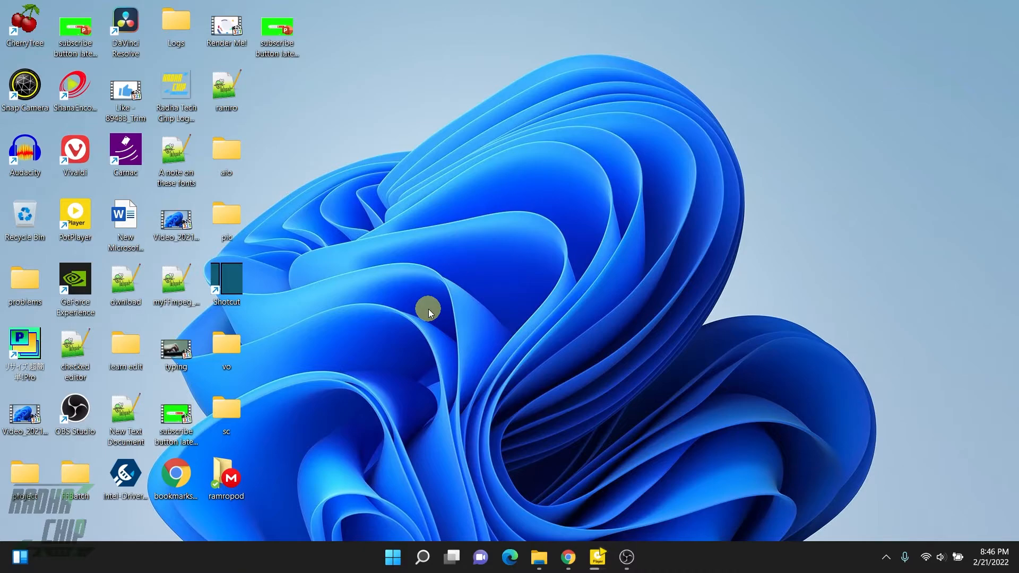
{"action": "mouse_move", "coordinate": [423, 325]}
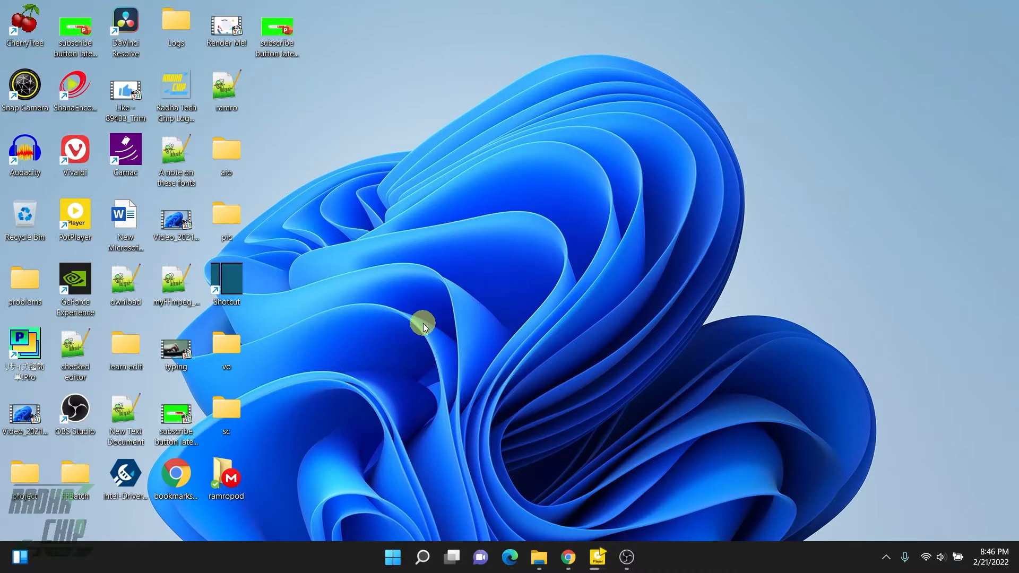
{"action": "mouse_move", "coordinate": [409, 374]}
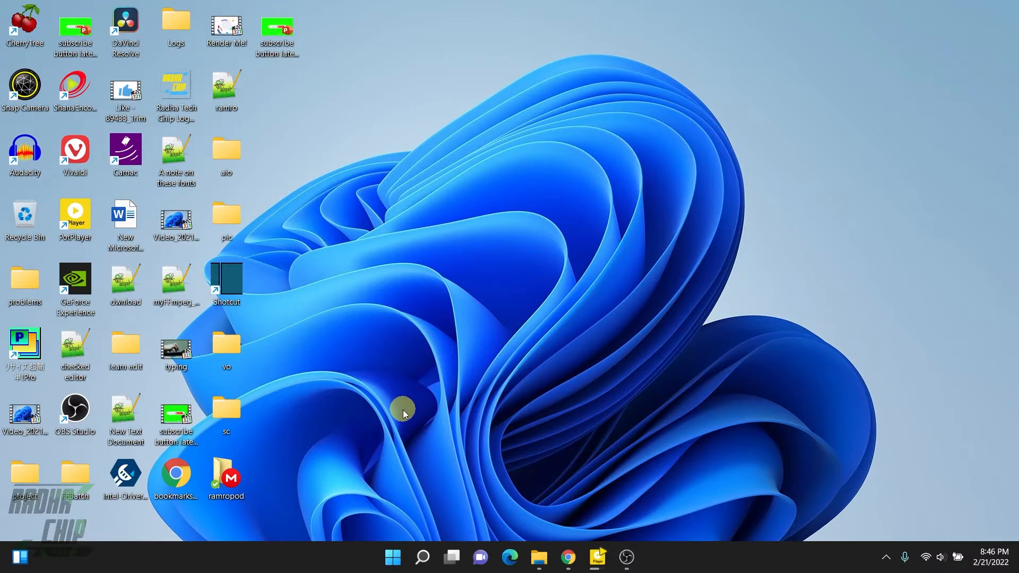
{"action": "mouse_move", "coordinate": [391, 466]}
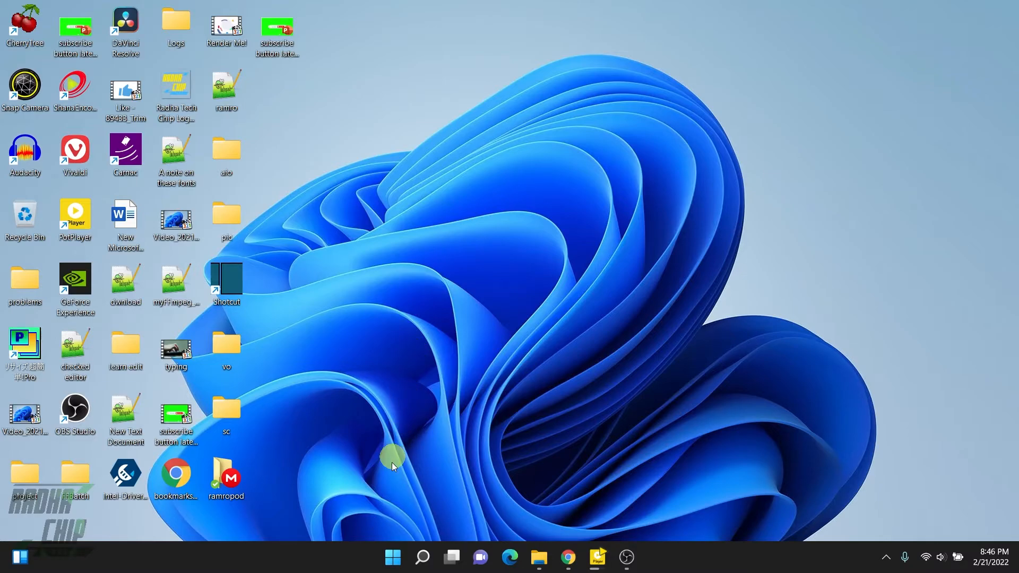
In Task Manager Performance, review the Intel UHD Graphics 630 and NVIDIA GeForce GTX 1050 GPUs
{"action": "right_click", "coordinate": [392, 557]}
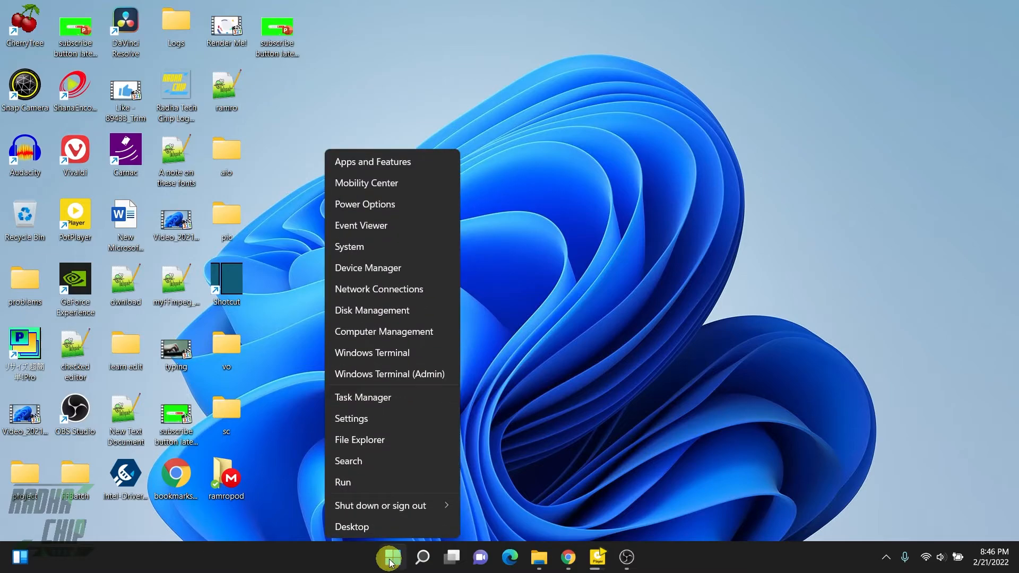
{"action": "mouse_move", "coordinate": [411, 397]}
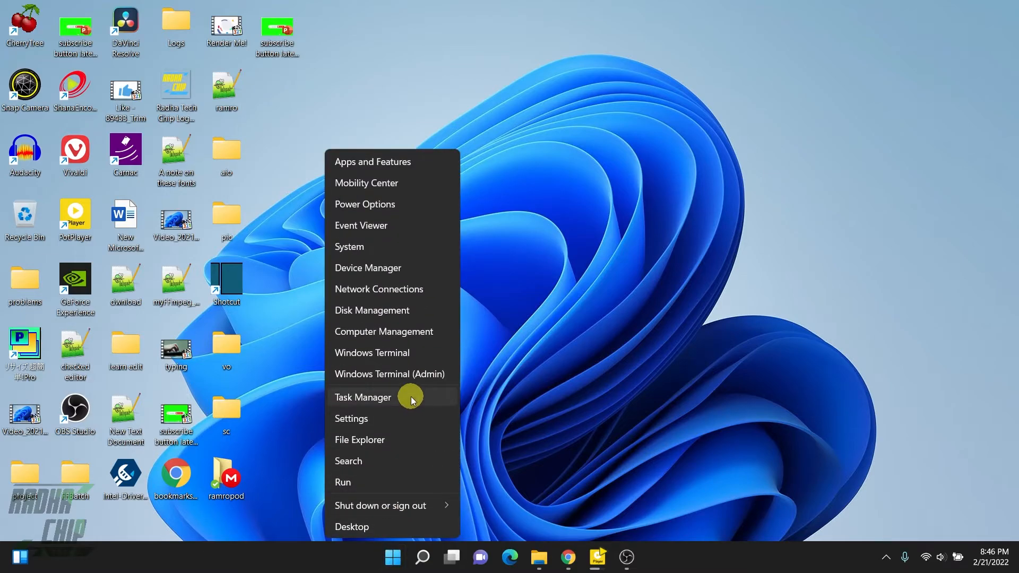
{"action": "left_click", "coordinate": [363, 397]}
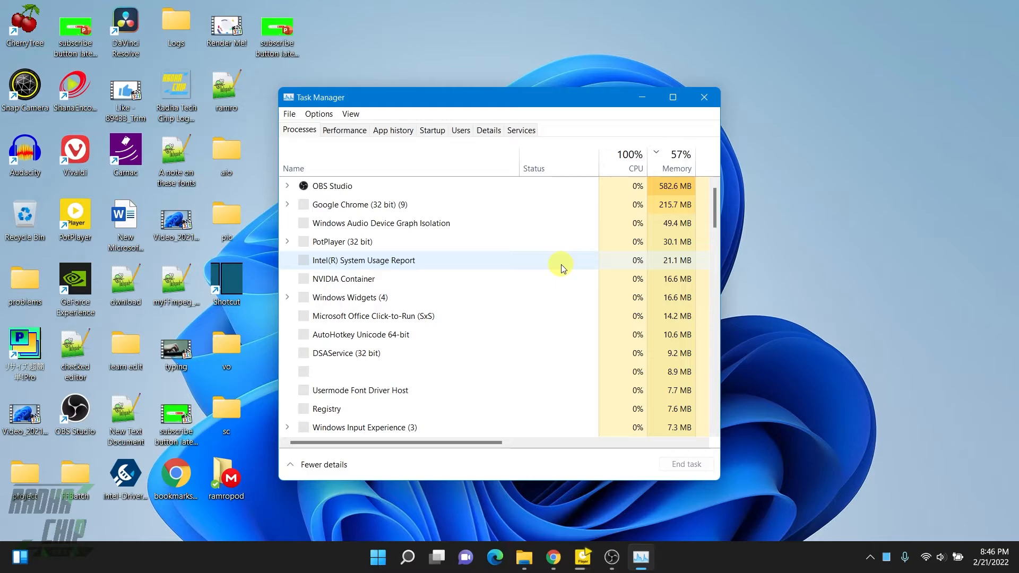
{"action": "left_click", "coordinate": [344, 130]}
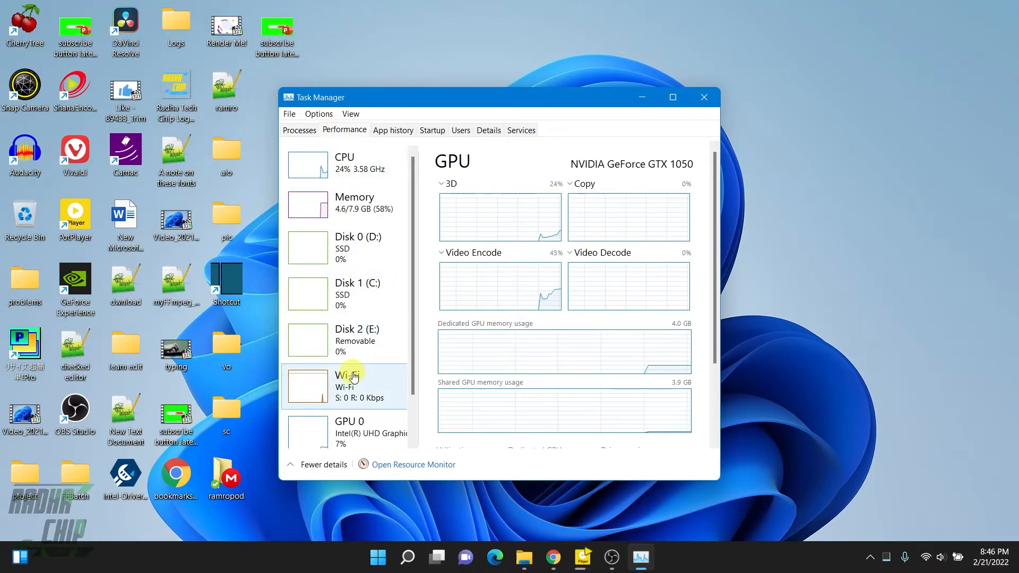
{"action": "scroll", "scroll_direction": "down", "scroll_amount": 3}
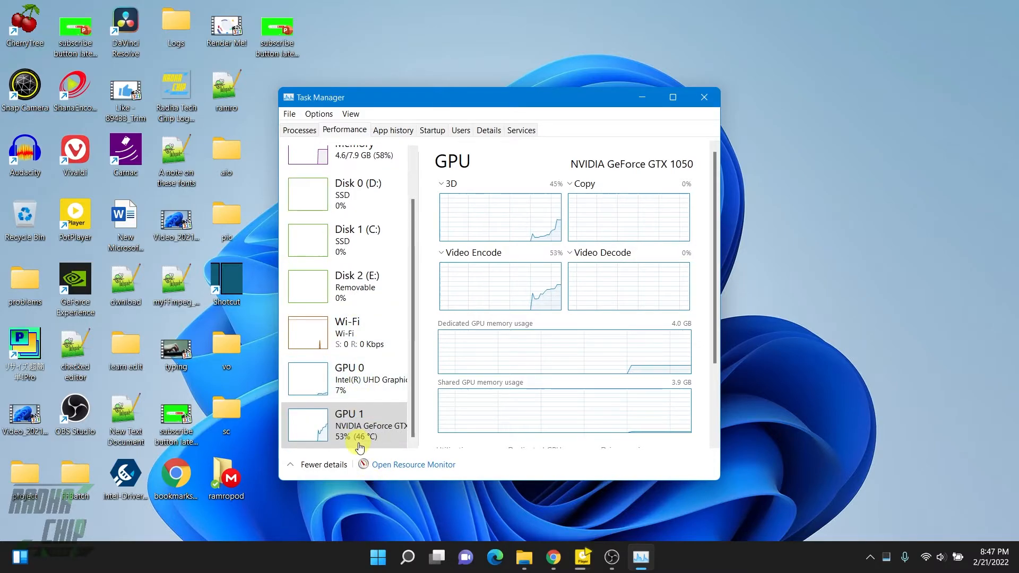
{"action": "left_click", "coordinate": [349, 377]}
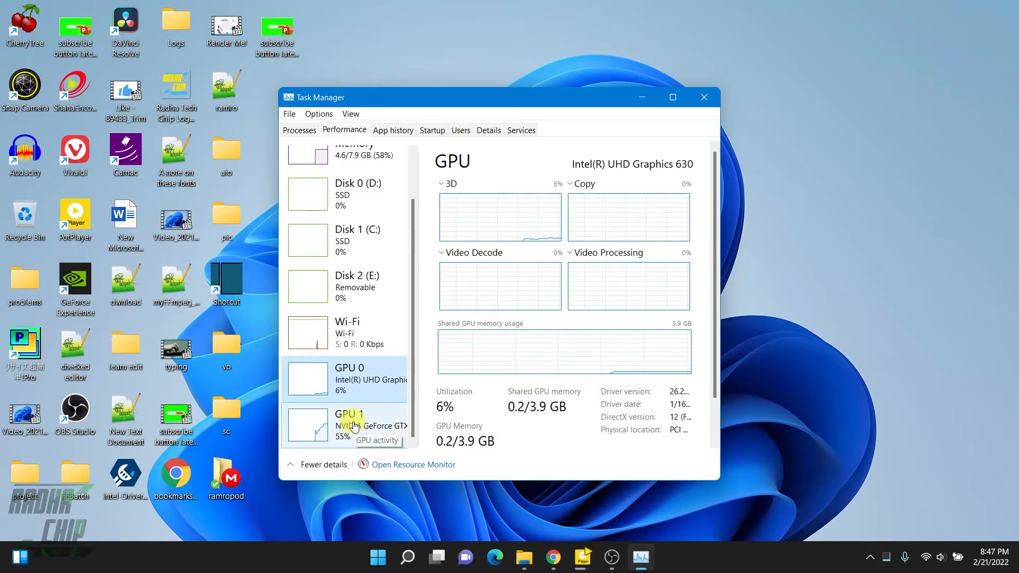
{"action": "left_click", "coordinate": [349, 423]}
{"action": "type", "text": "nvi"}
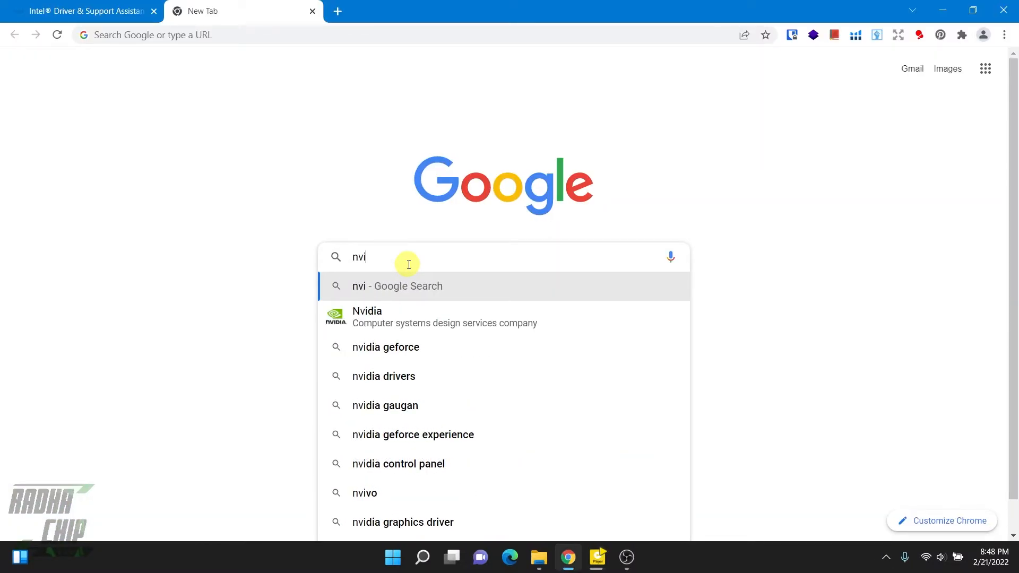
Search Google for 'nvidia graphics driver' and open the Official Drivers | NVIDIA result
{"action": "left_click", "coordinate": [402, 522]}
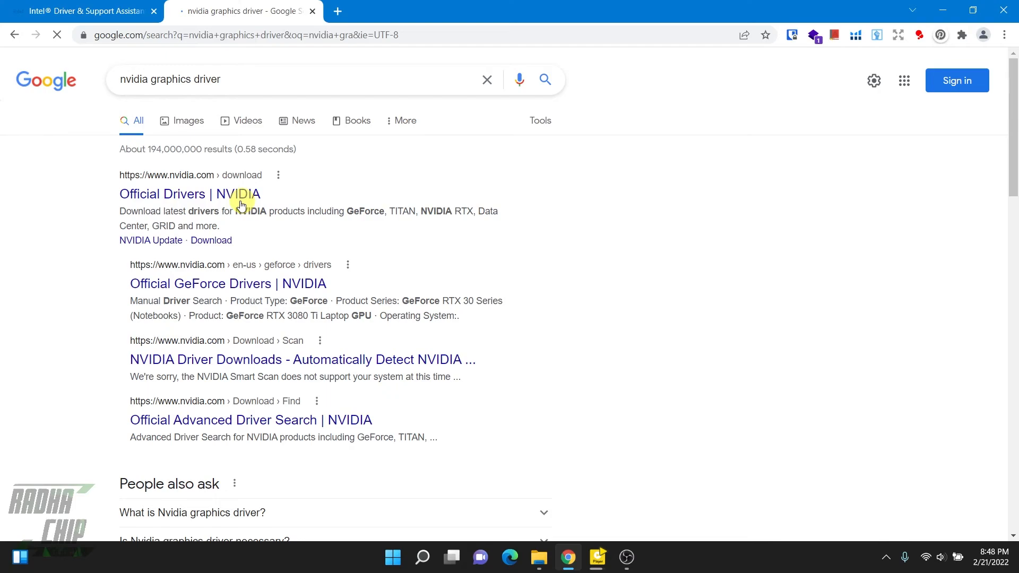
{"action": "left_click", "coordinate": [189, 194]}
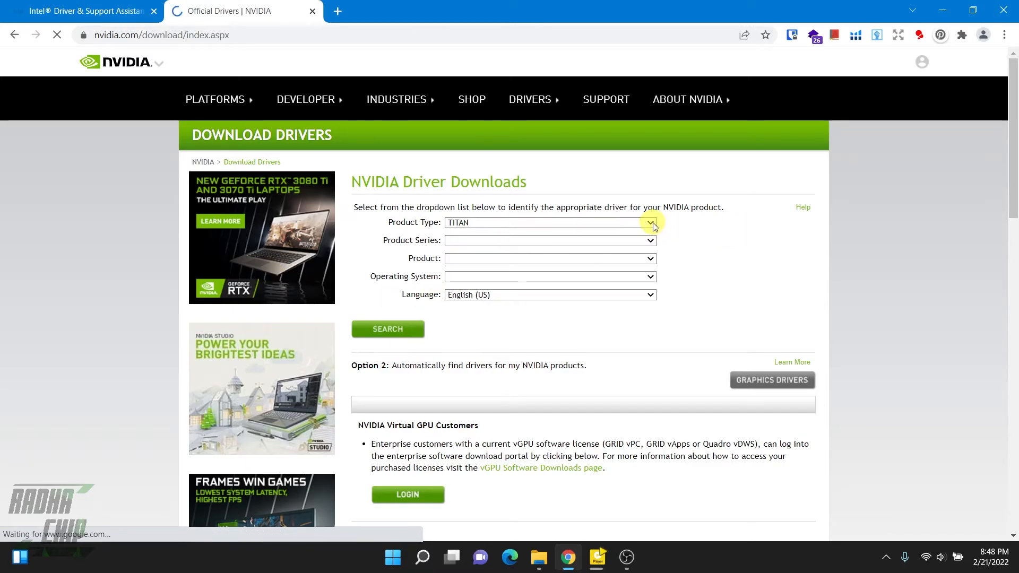
Search for the GeForce 10 Series (Notebooks) GTX 1050 Windows 11 Studio Driver
{"action": "left_click", "coordinate": [649, 222]}
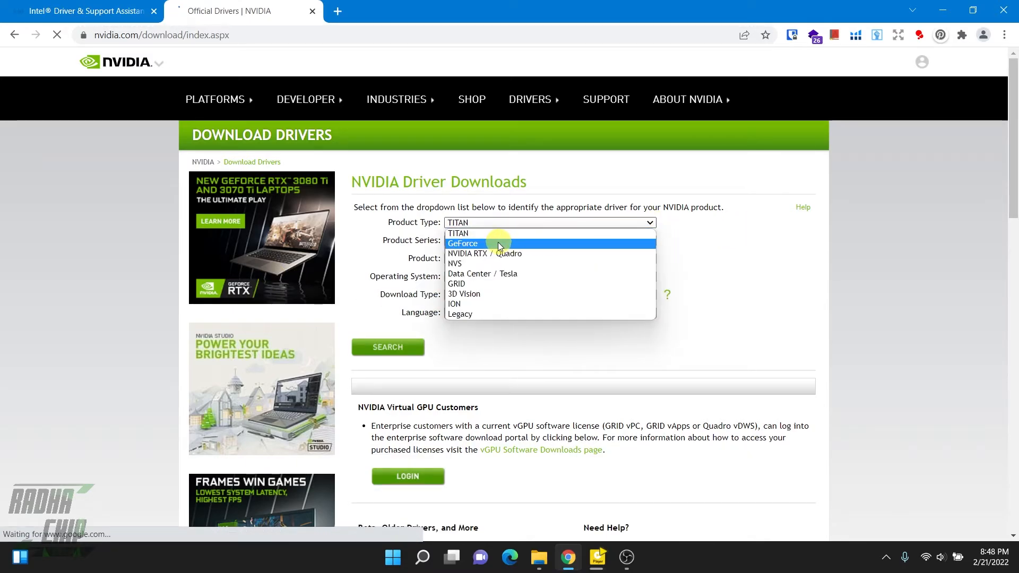
{"action": "left_click", "coordinate": [463, 244]}
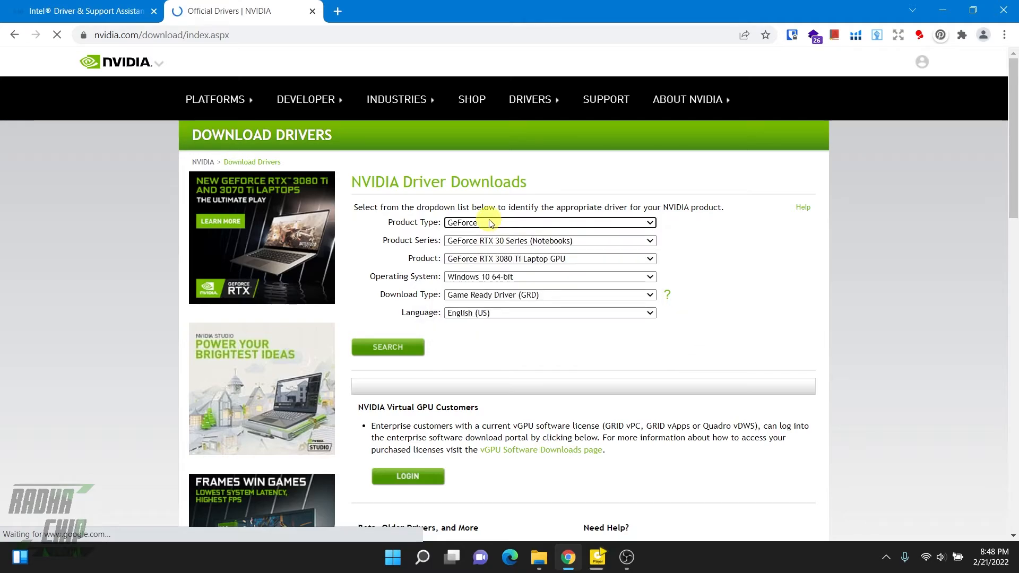
{"action": "left_click", "coordinate": [547, 240]}
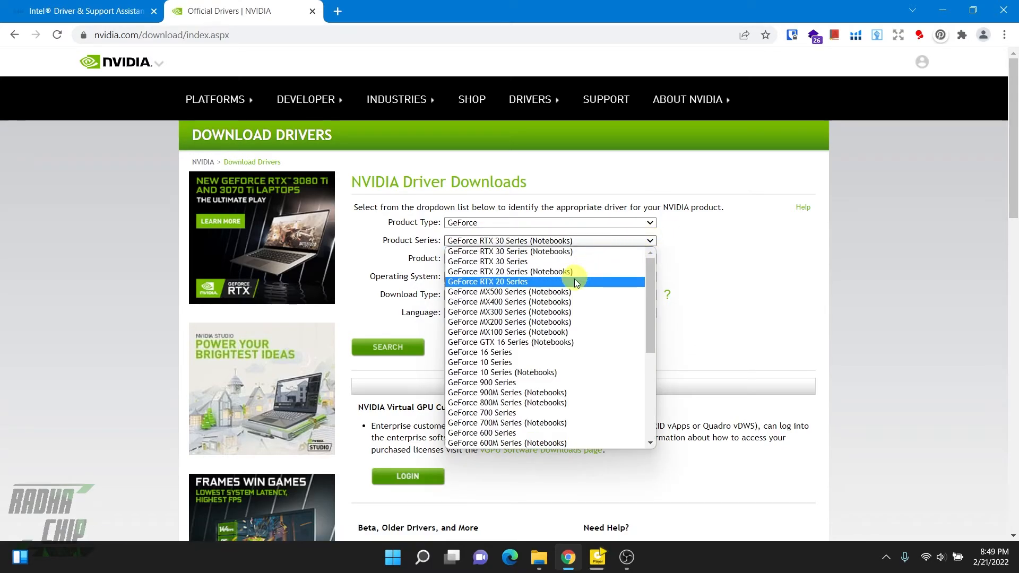
{"action": "mouse_move", "coordinate": [507, 372]}
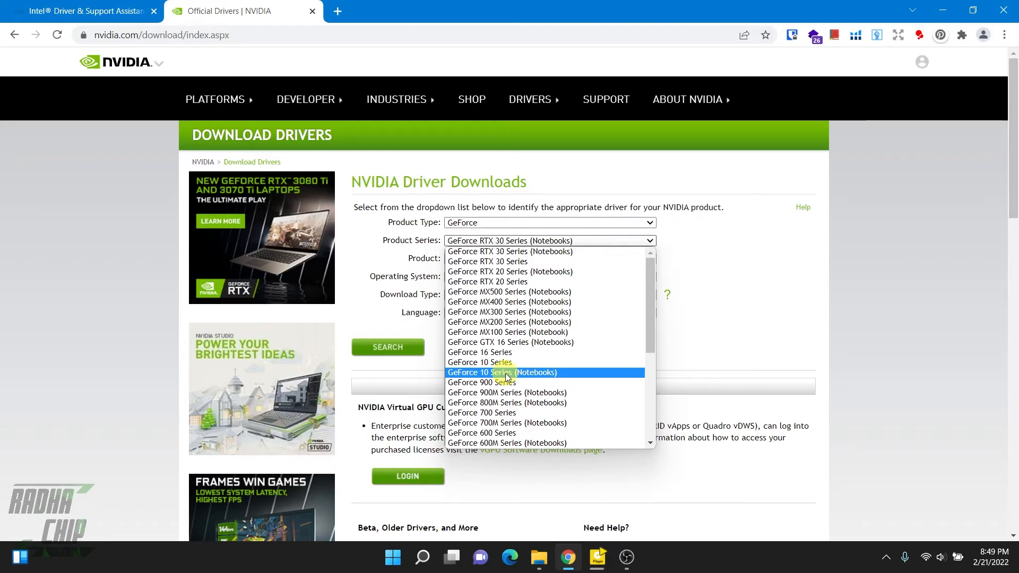
{"action": "left_click", "coordinate": [503, 373]}
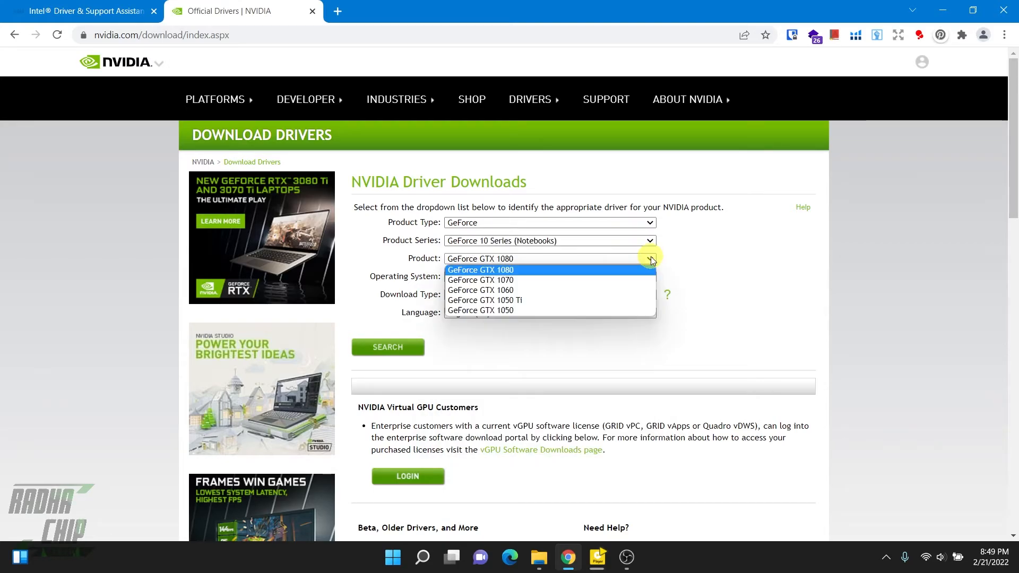
{"action": "mouse_move", "coordinate": [540, 310]}
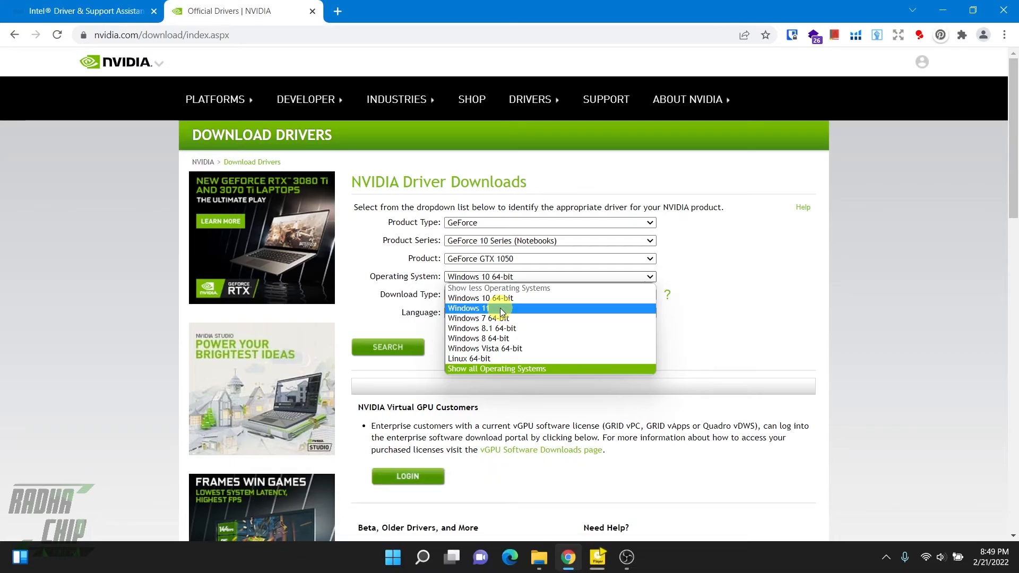
{"action": "left_click", "coordinate": [468, 308]}
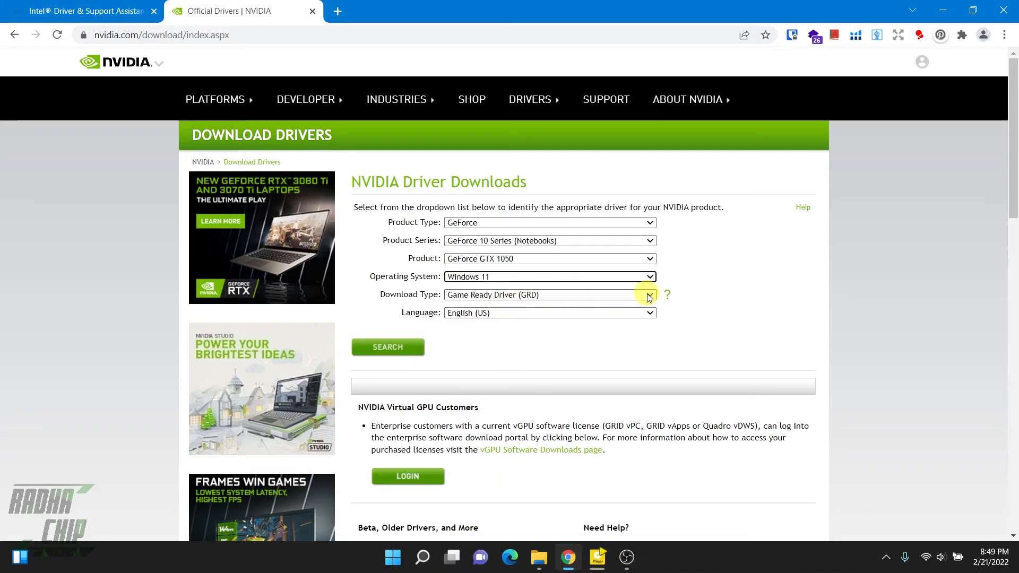
{"action": "left_click", "coordinate": [550, 295]}
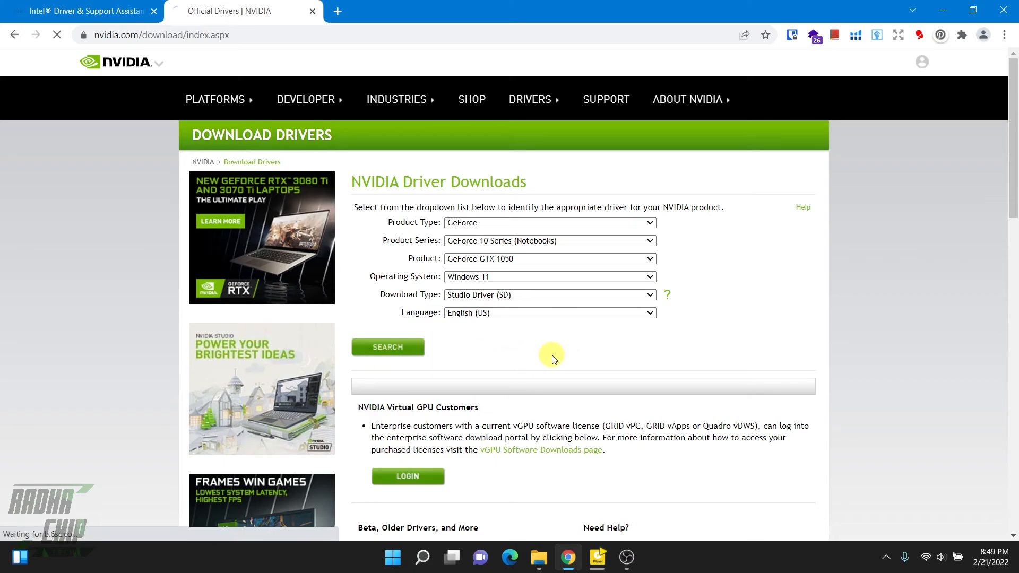
{"action": "left_click", "coordinate": [387, 347]}
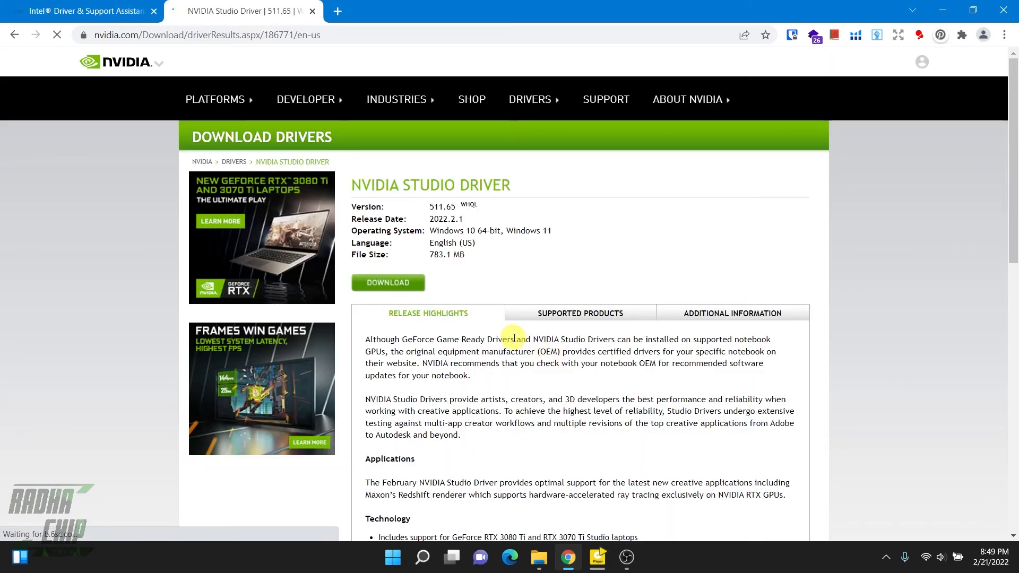